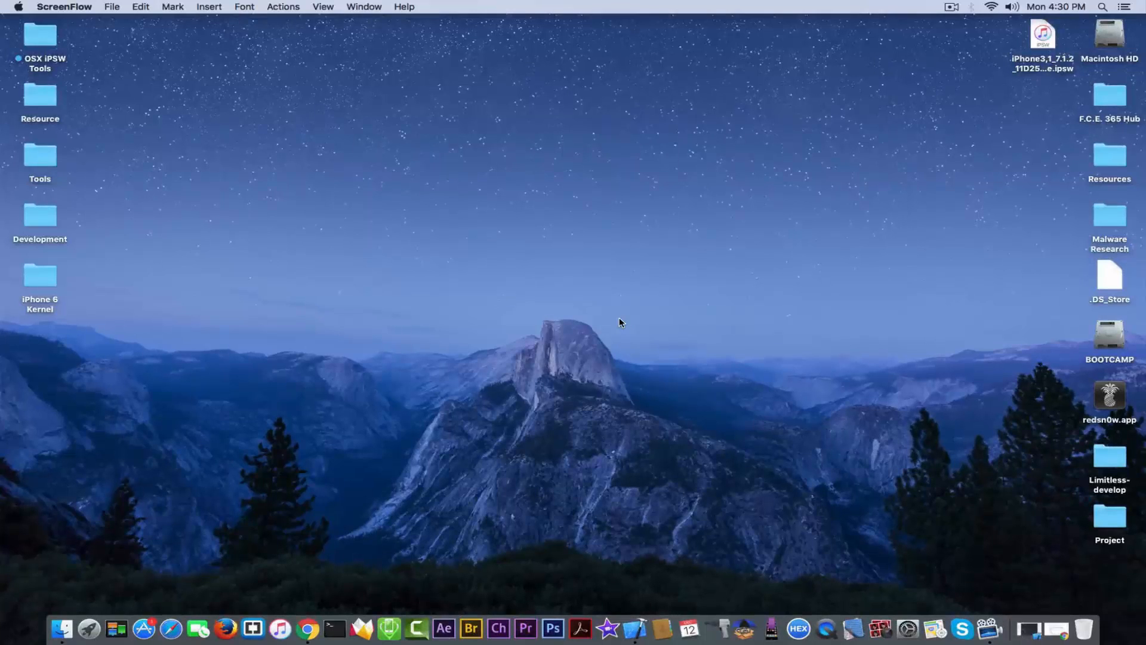
{"action": "mouse_move", "coordinate": [309, 585]}
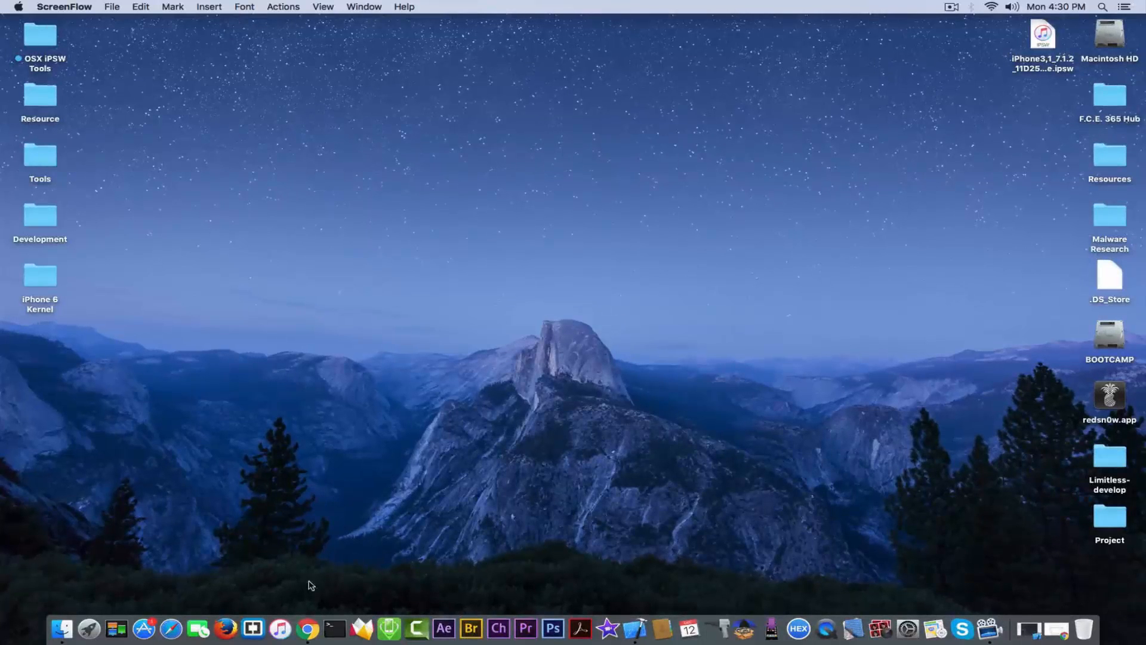
Bring Chrome forward to the benjamin-42 Trident GitHub repository page
{"action": "left_click", "coordinate": [309, 628]}
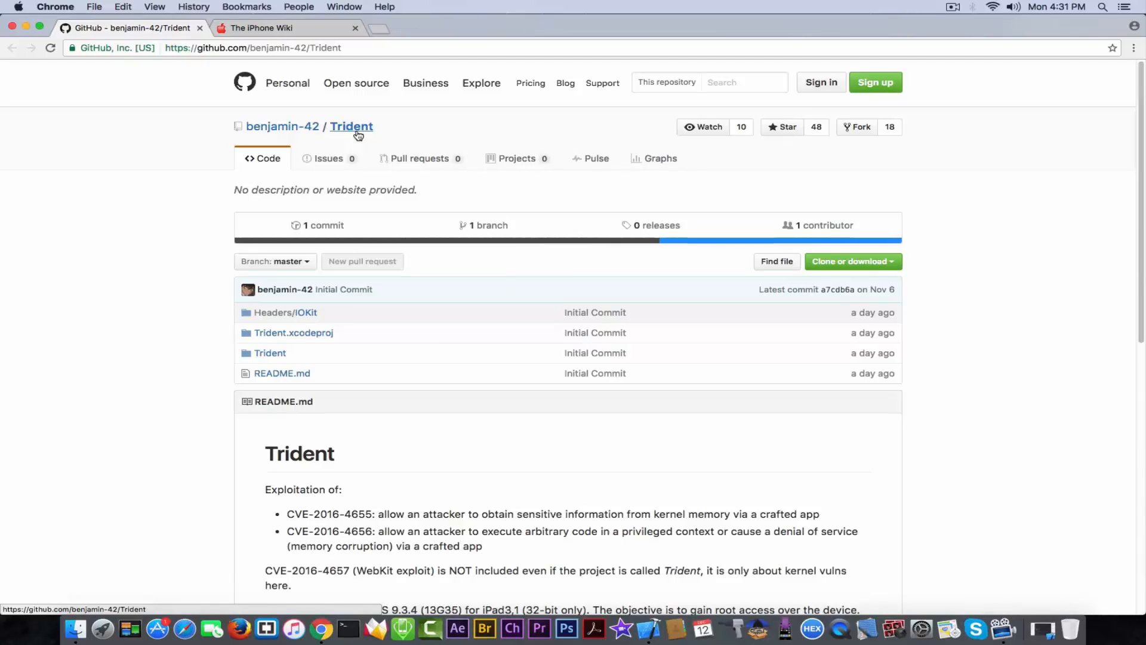
Scroll to the README and highlight the CVE-2016-4655 description, then deselect it
{"action": "scroll", "scroll_direction": "down", "scroll_amount": 3}
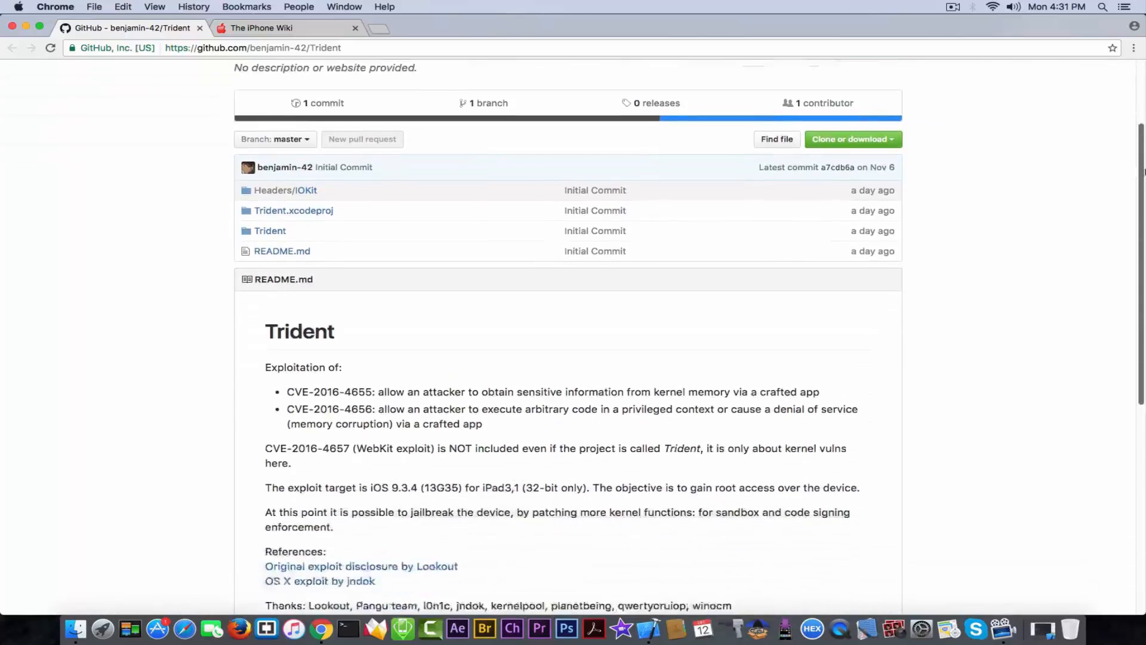
{"action": "scroll", "scroll_direction": "down", "scroll_amount": 3}
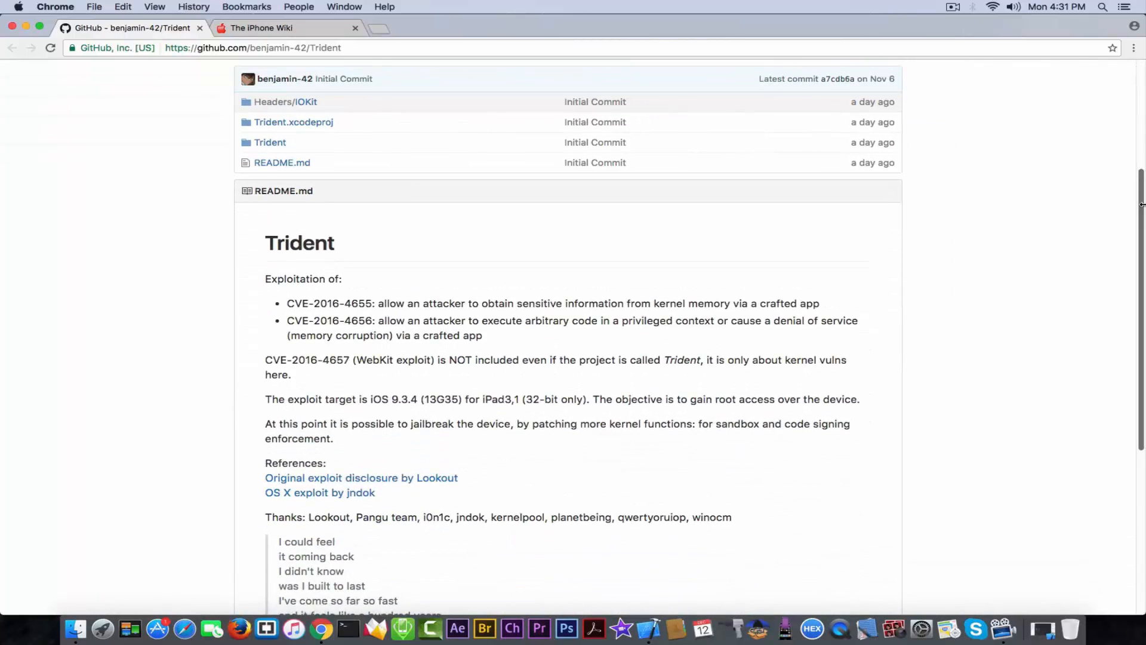
{"action": "left_click_drag", "start_coordinate": [377, 303], "coordinate": [345, 320]}
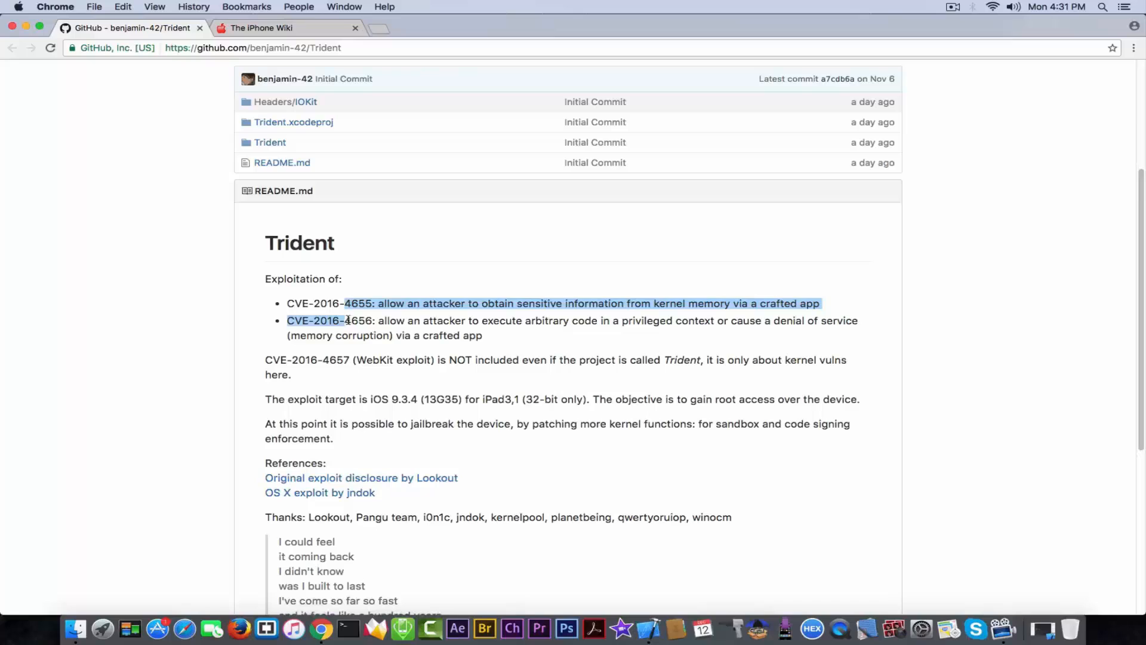
{"action": "left_click", "coordinate": [346, 320]}
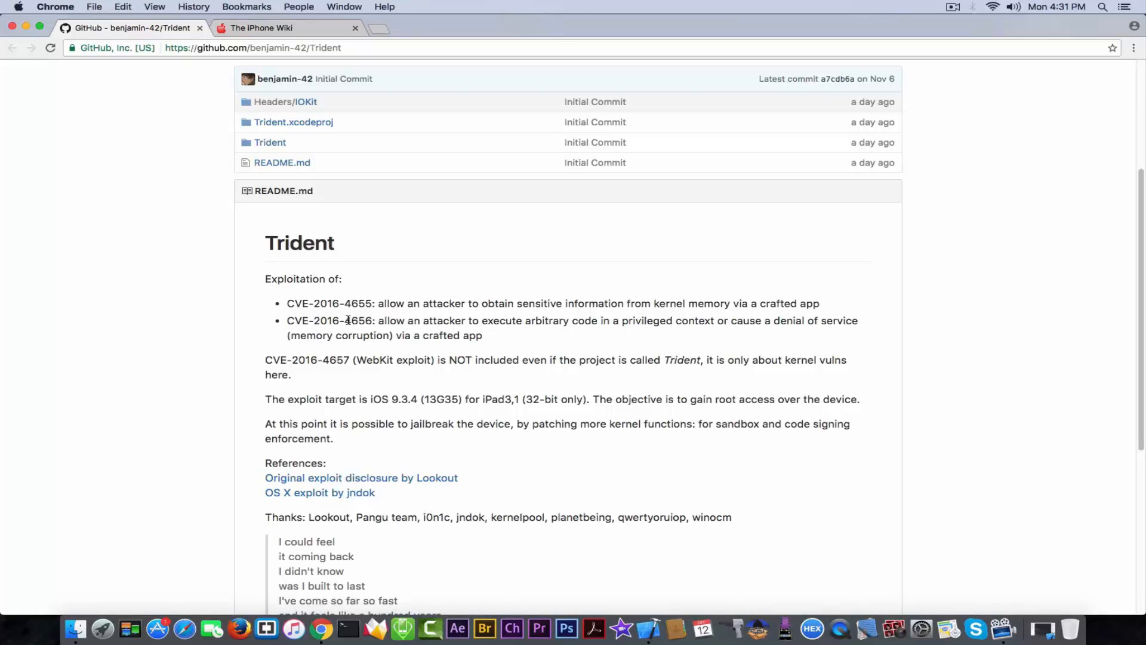
{"action": "mouse_move", "coordinate": [839, 206]}
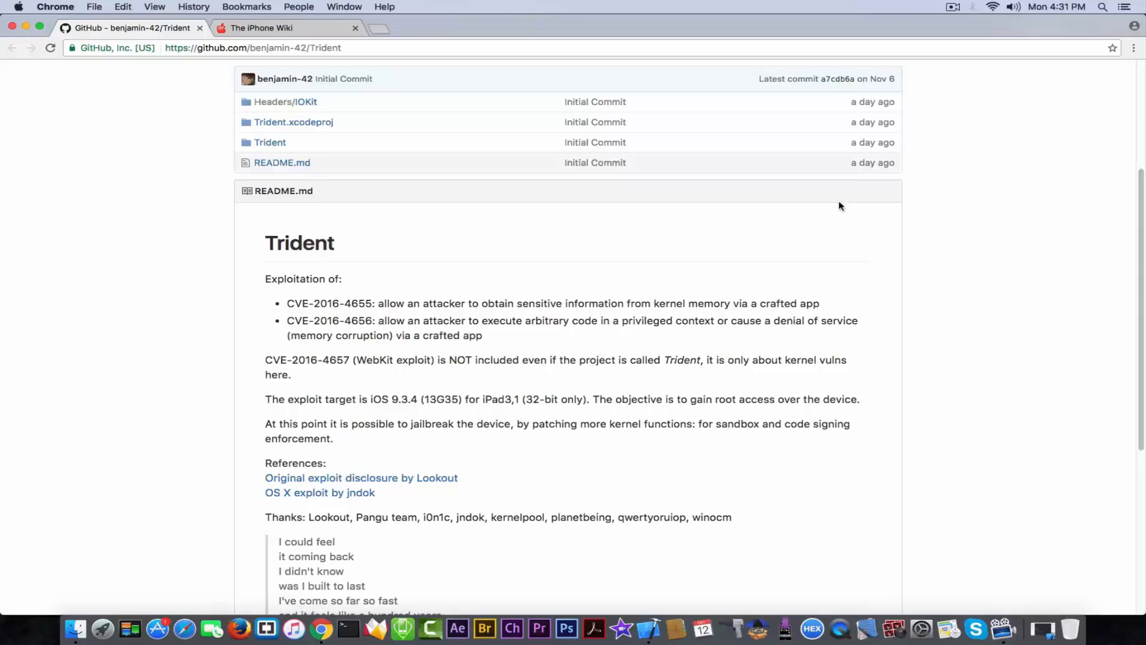
{"action": "mouse_move", "coordinate": [999, 194]}
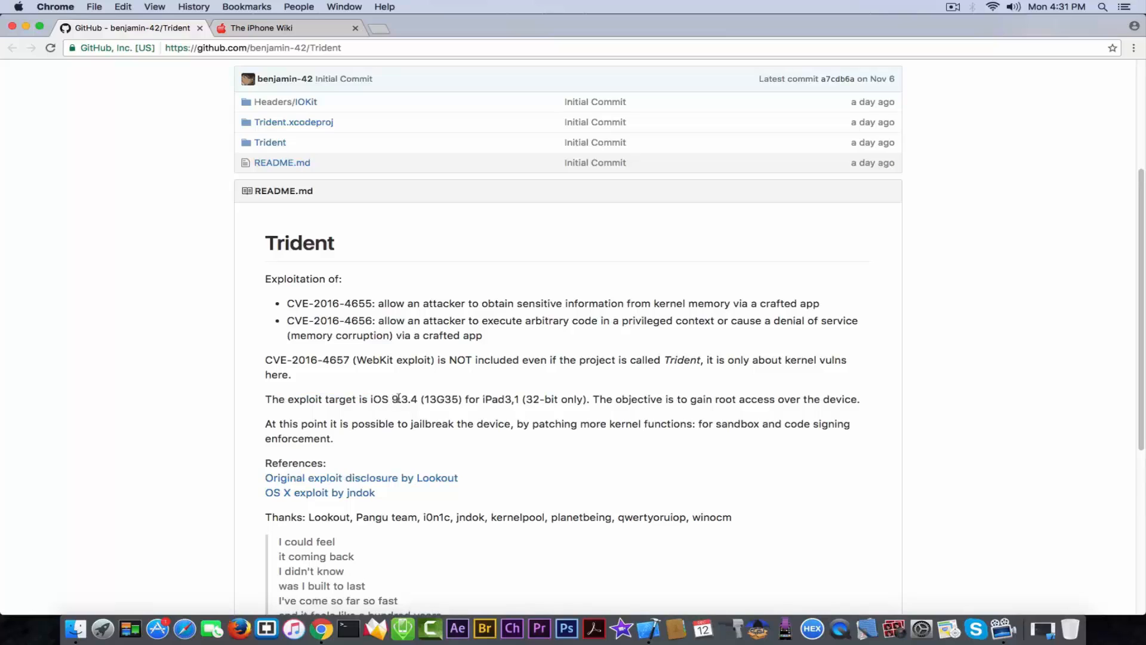
Select the 13G35 build number in the README and scroll further down
{"action": "double_click", "coordinate": [442, 400]}
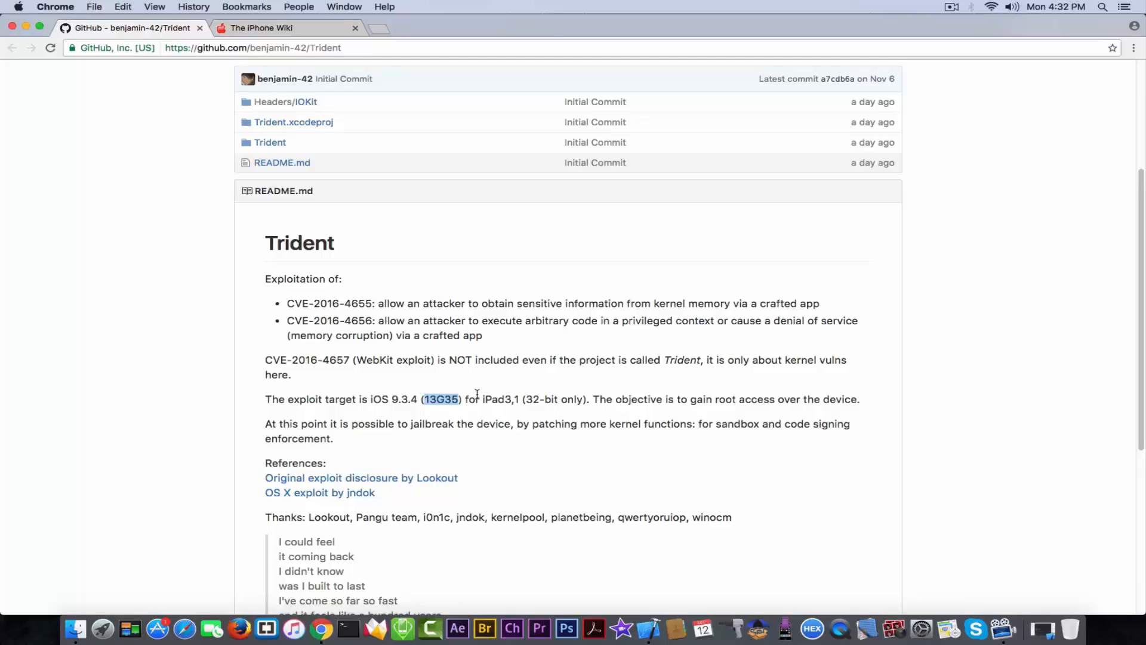
{"action": "mouse_move", "coordinate": [621, 391]}
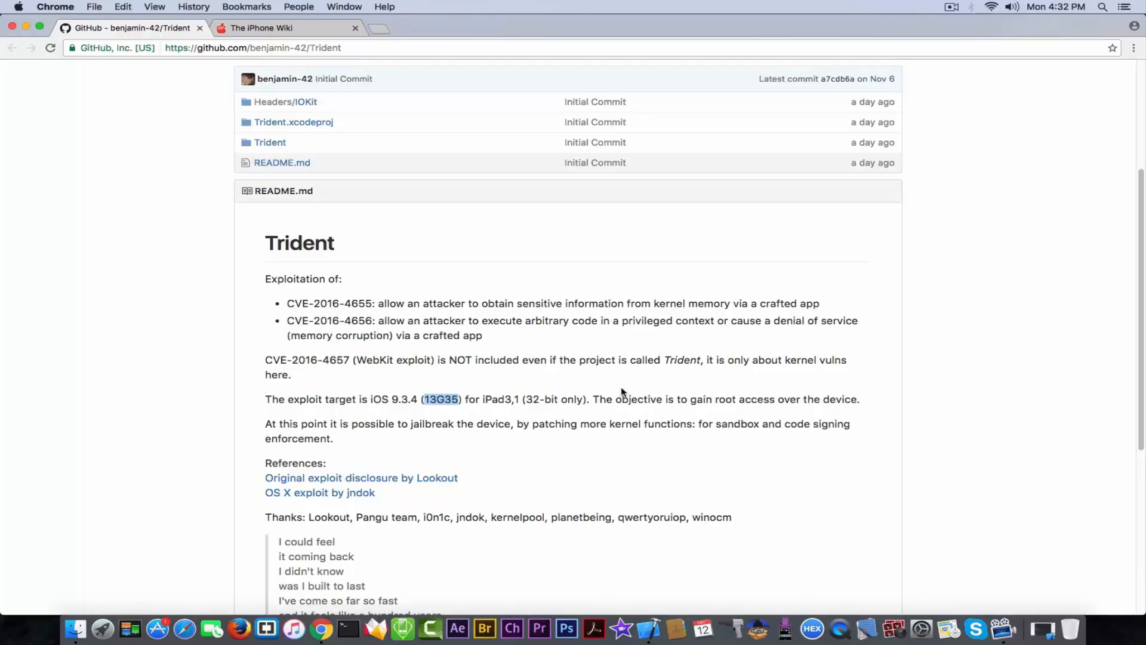
{"action": "mouse_move", "coordinate": [625, 382]}
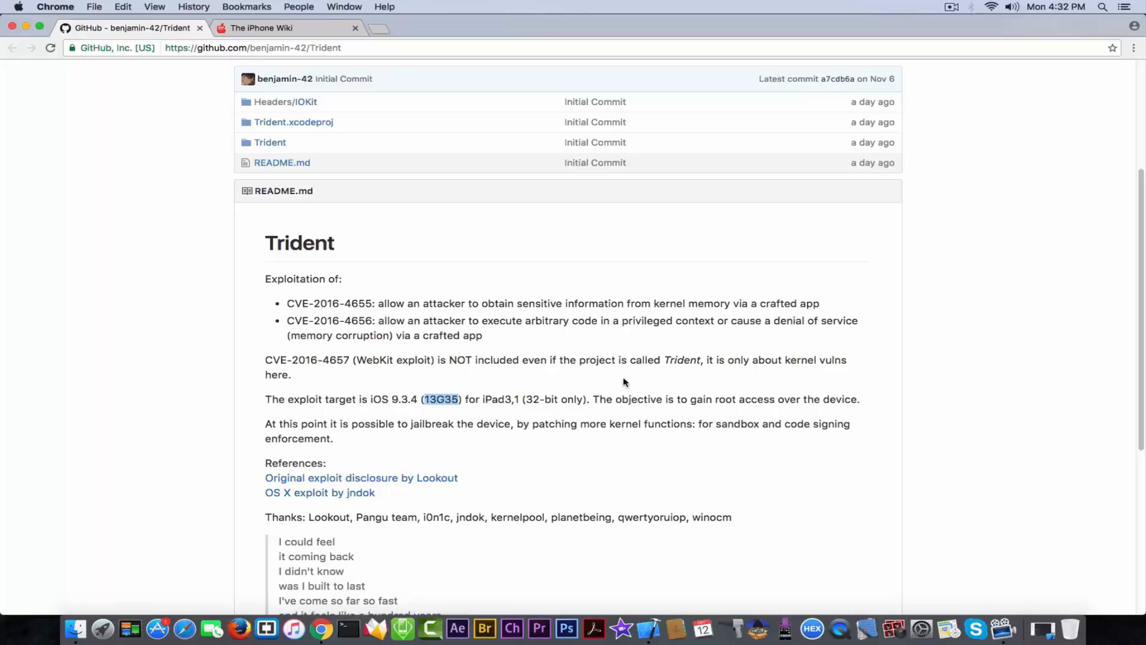
{"action": "scroll", "scroll_direction": "down", "scroll_amount": 3}
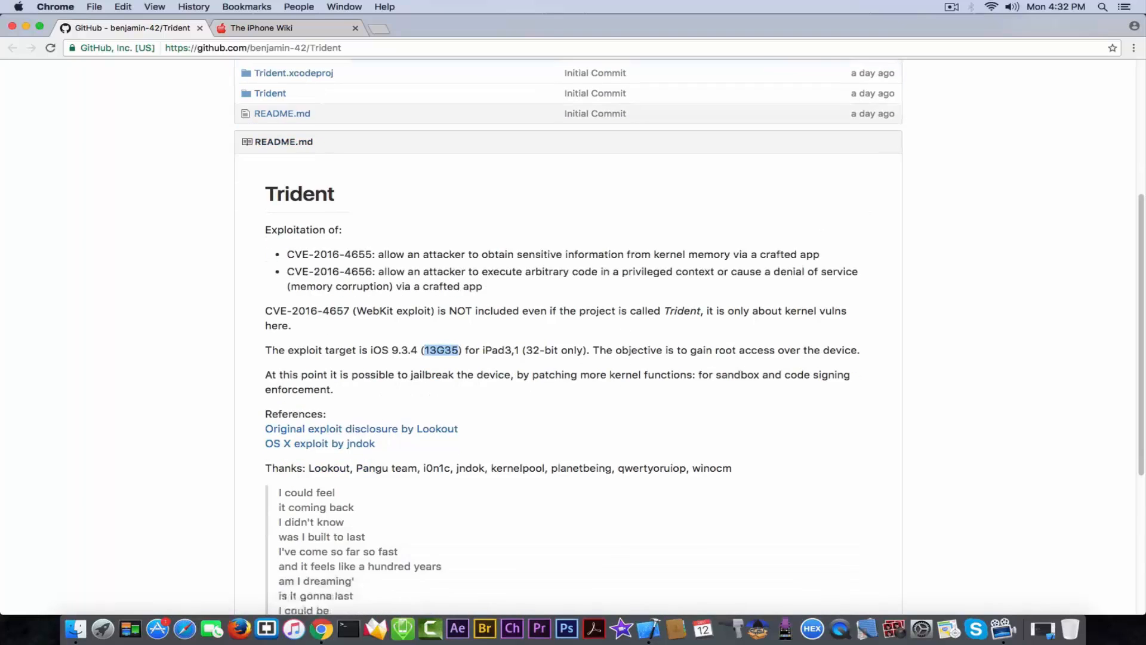
{"action": "scroll", "scroll_direction": "down", "scroll_amount": 3}
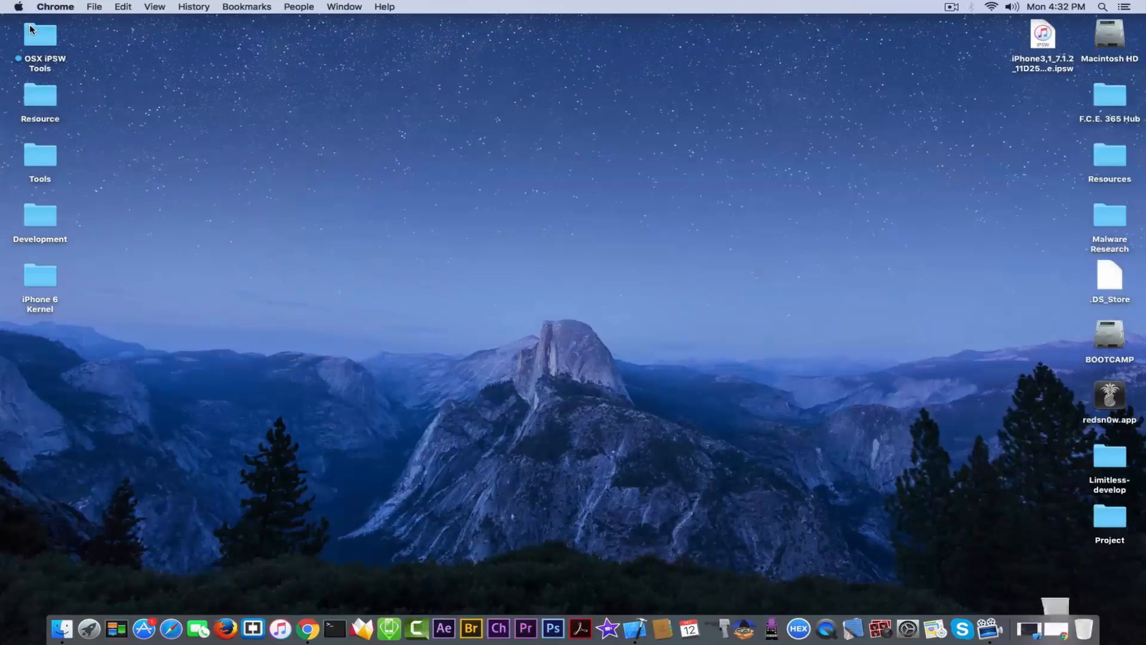
{"action": "mouse_move", "coordinate": [1048, 628]}
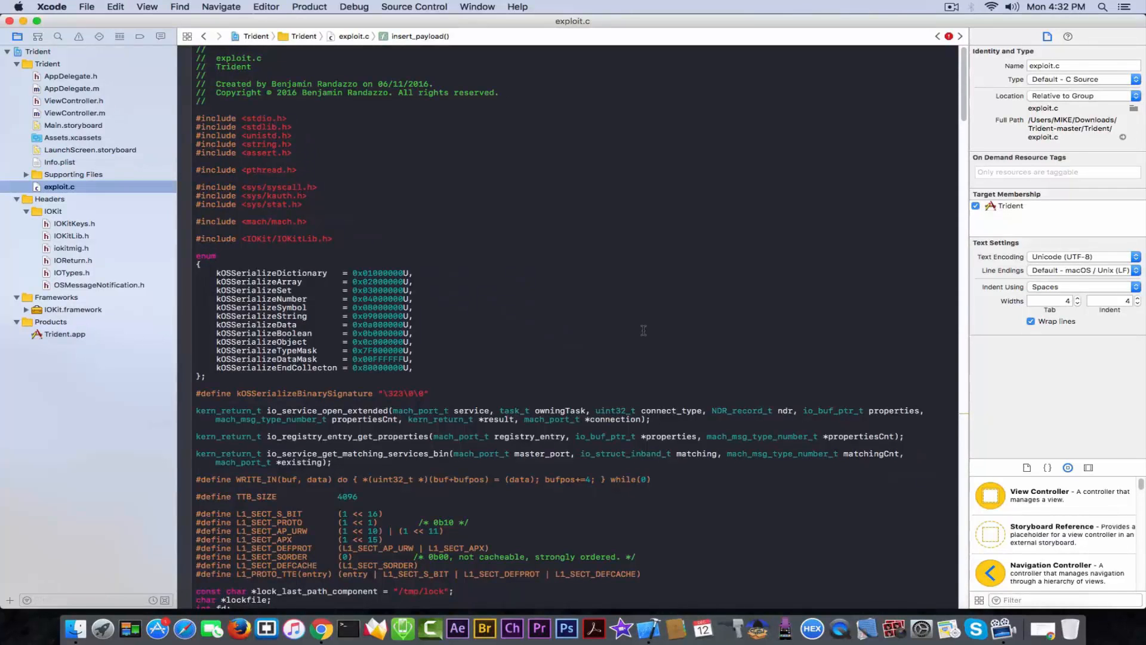
{"action": "double_click", "coordinate": [60, 186]}
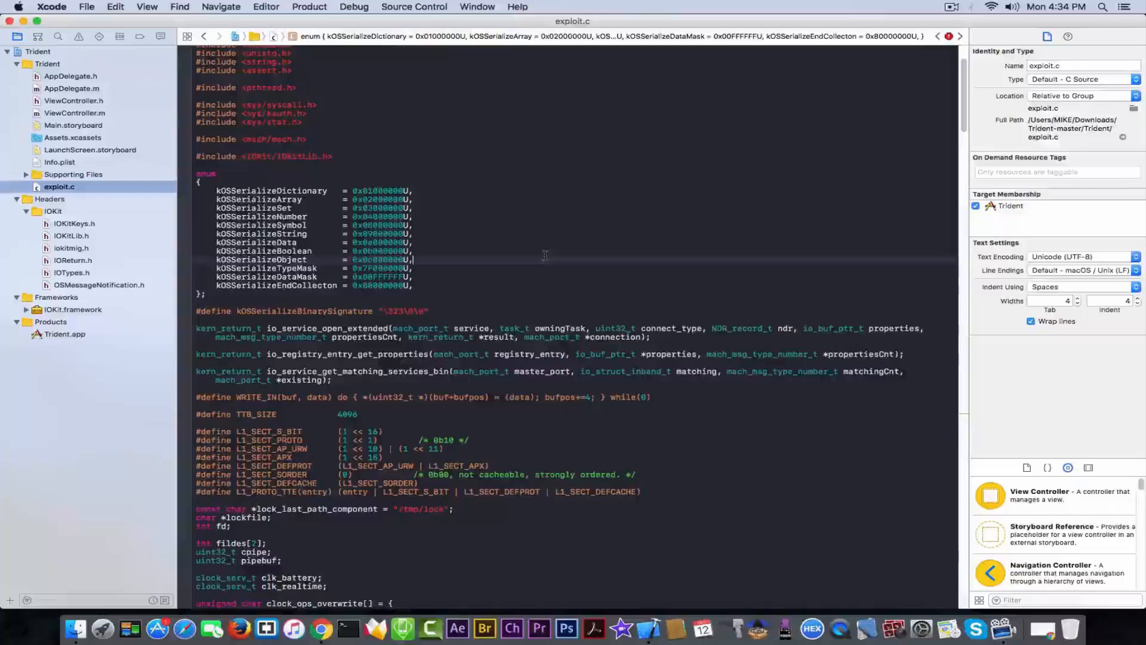
{"action": "mouse_move", "coordinate": [293, 628]}
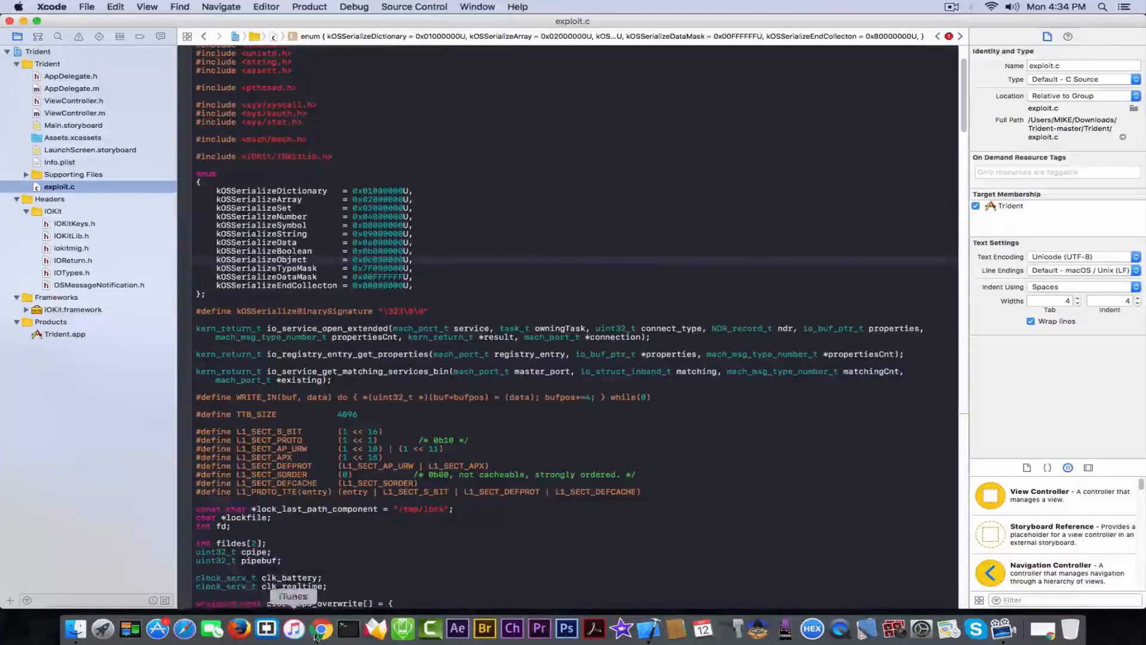
Show the clock_ops_overwrite and uaf_payload_buffer arrays in exploit.c
{"action": "left_click", "coordinate": [321, 628]}
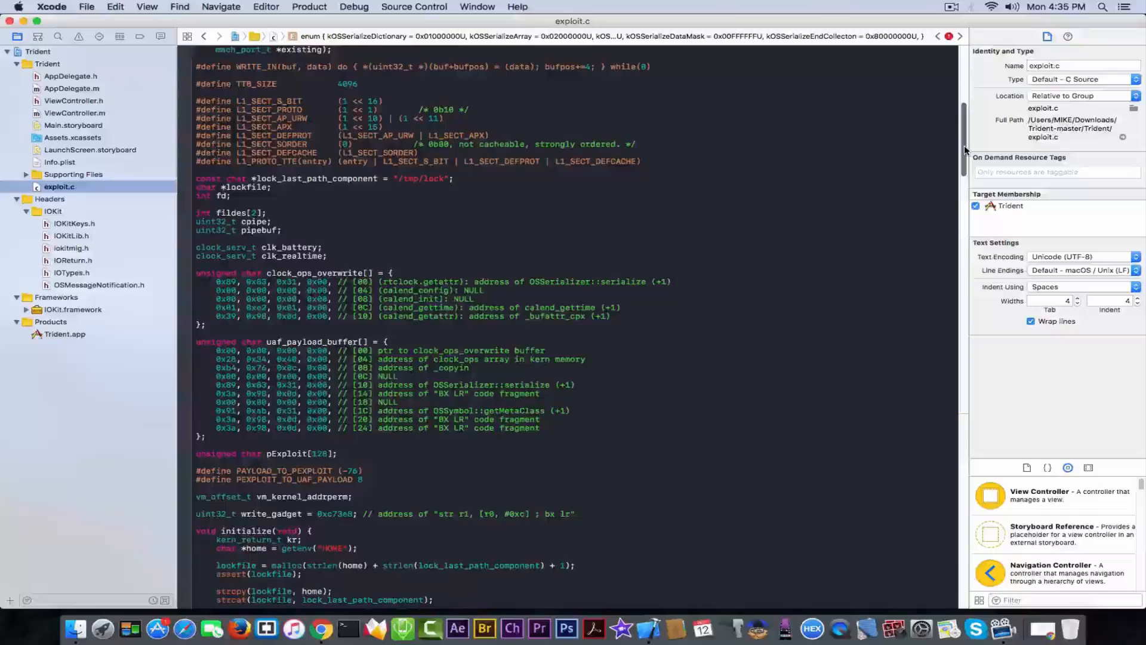
Scroll exploit.c past leak_kernel_base into insert_payload, selecting Trident.app in Products
{"action": "scroll", "scroll_direction": "down", "scroll_amount": 3}
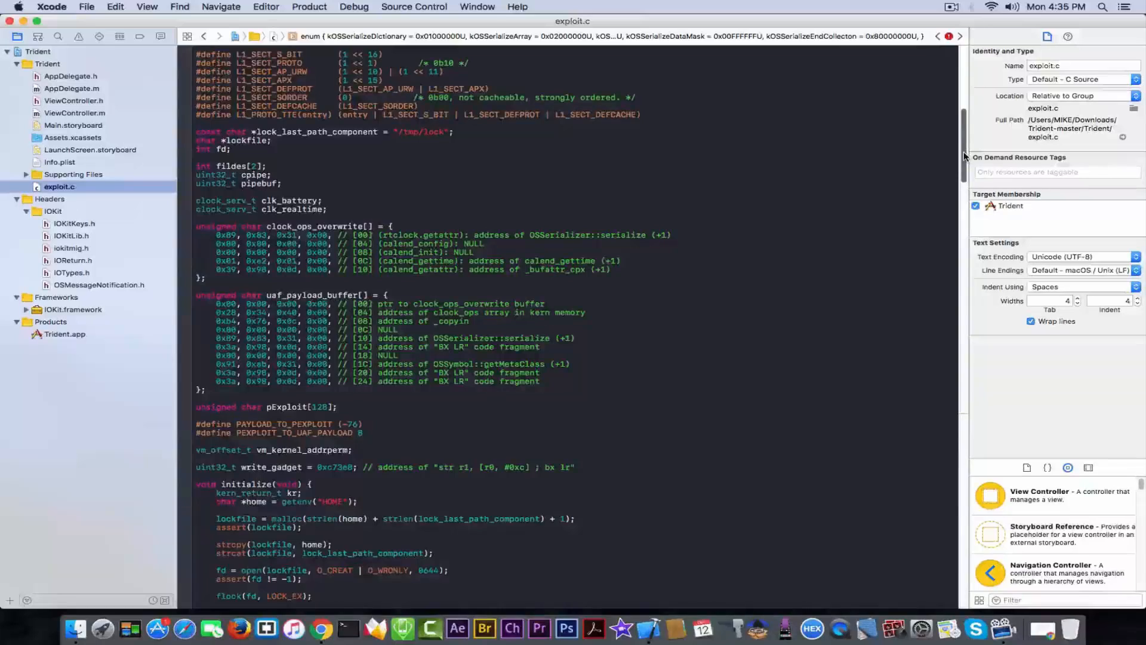
{"action": "scroll", "scroll_direction": "down", "scroll_amount": 3}
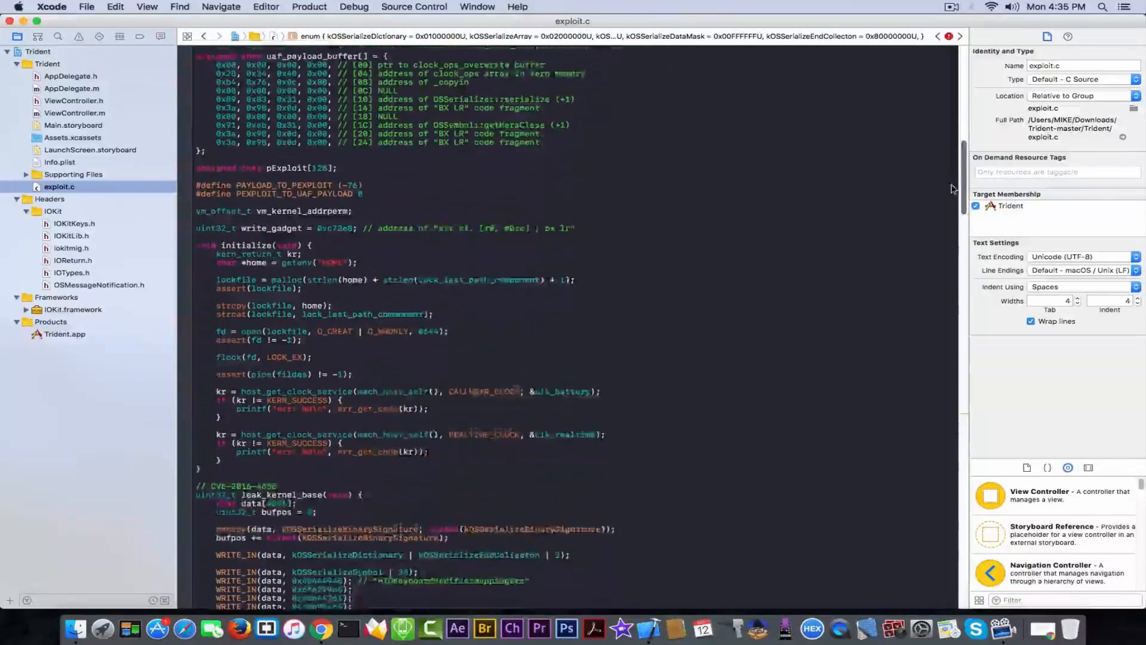
{"action": "scroll", "scroll_direction": "down", "scroll_amount": 3}
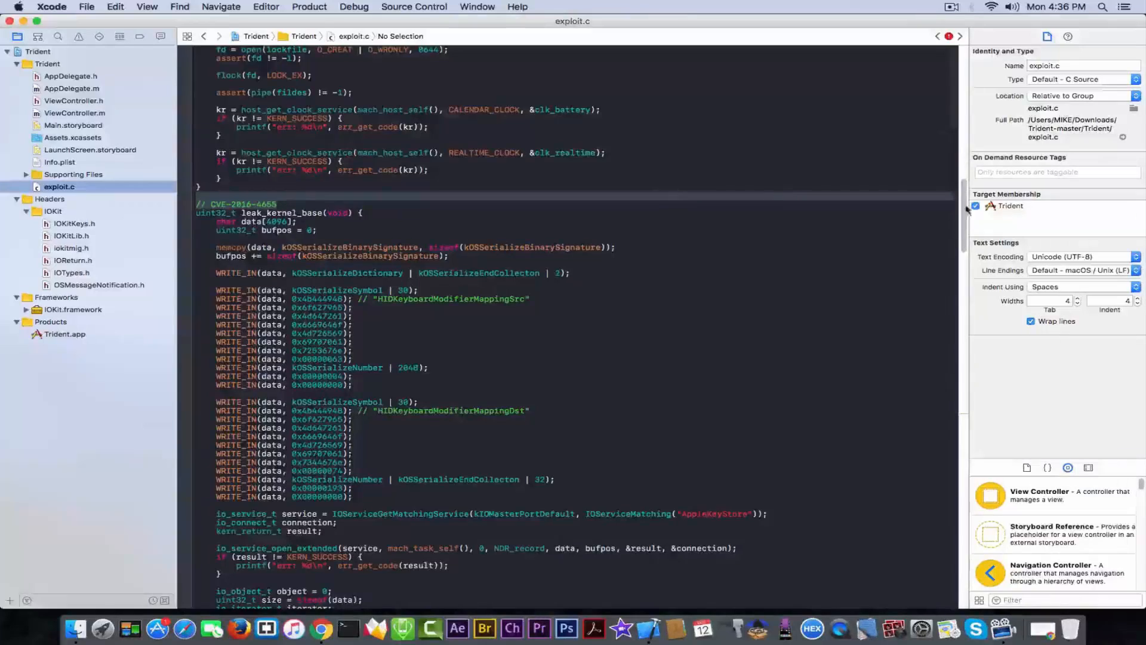
{"action": "scroll", "scroll_direction": "down", "scroll_amount": 3}
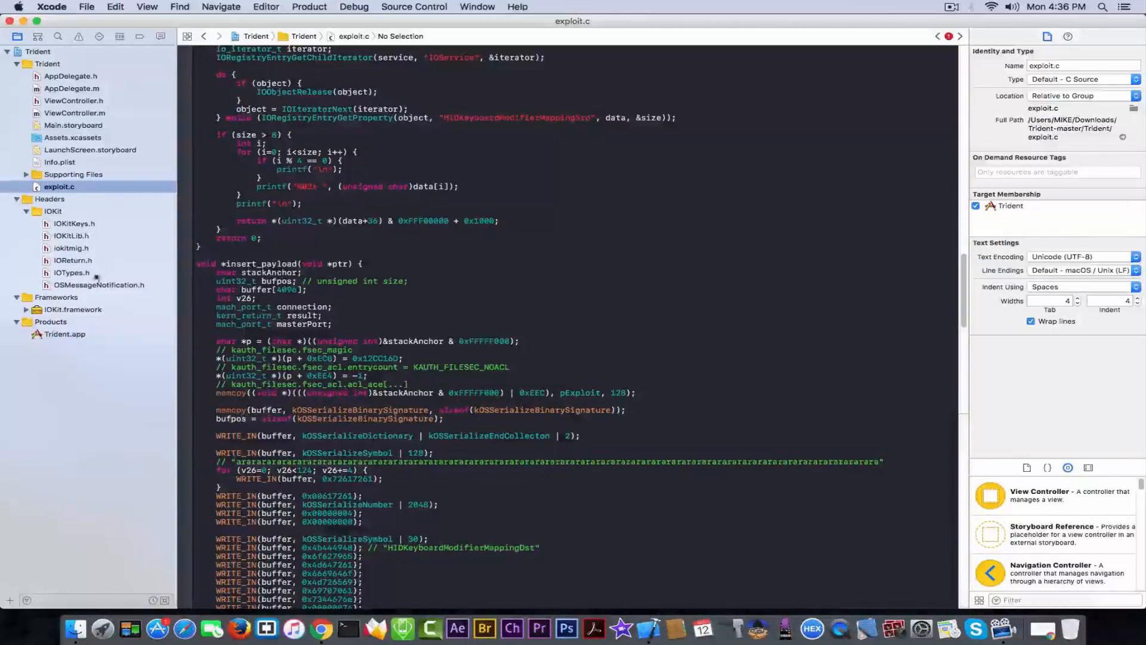
{"action": "left_click", "coordinate": [65, 334]}
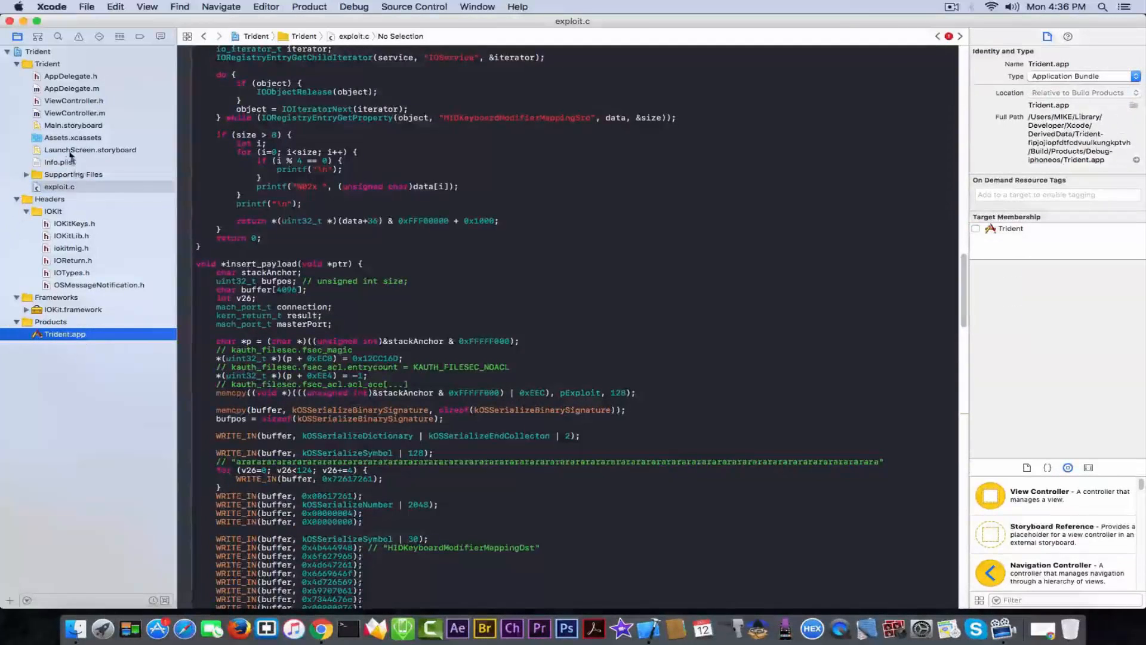
Open Main.storyboard to show the Trident scene with title, credit label and YOLO button
{"action": "left_click", "coordinate": [72, 125]}
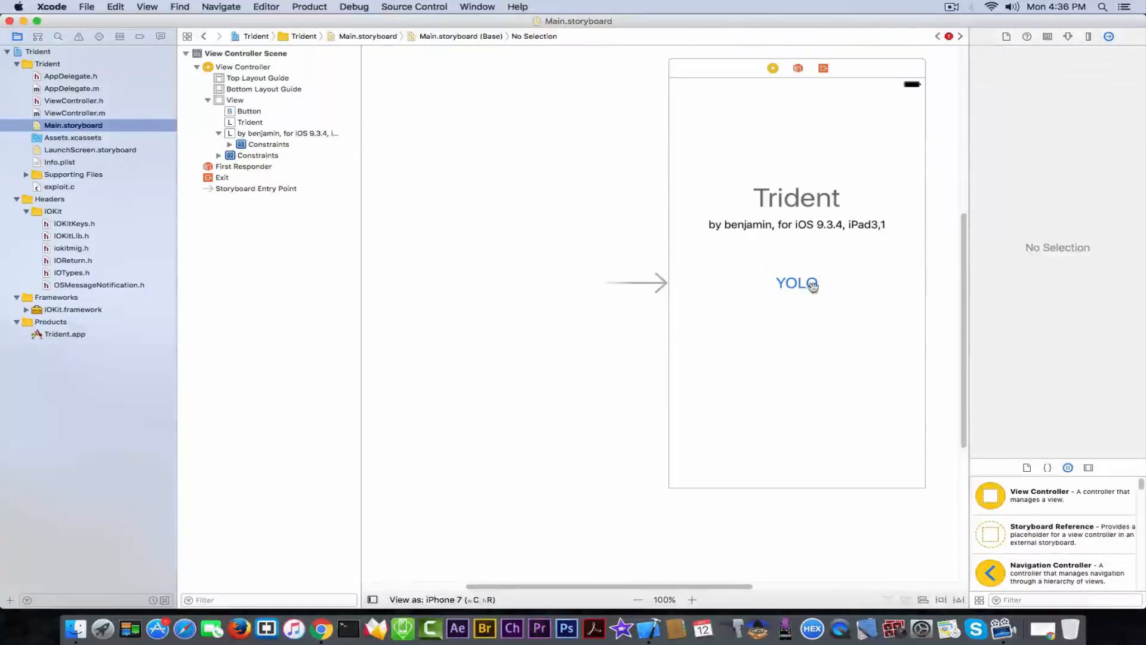
Confirm the YOLO button's Touch Up Inside connects to start:, then close the project
{"action": "left_click", "coordinate": [796, 282]}
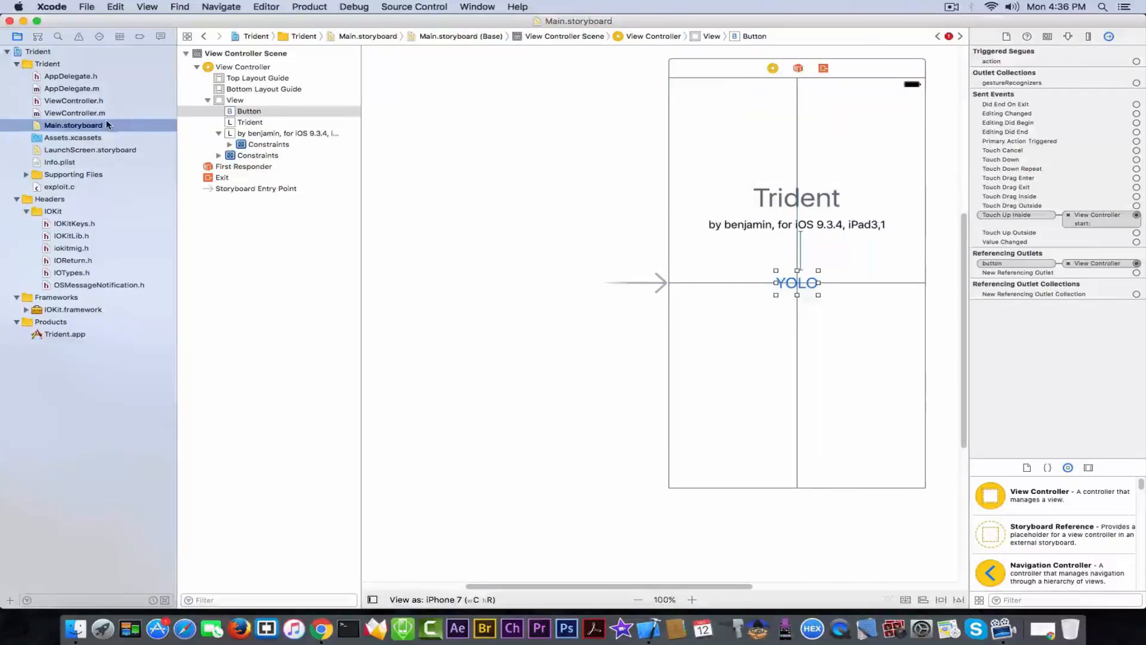
{"action": "left_click", "coordinate": [74, 113]}
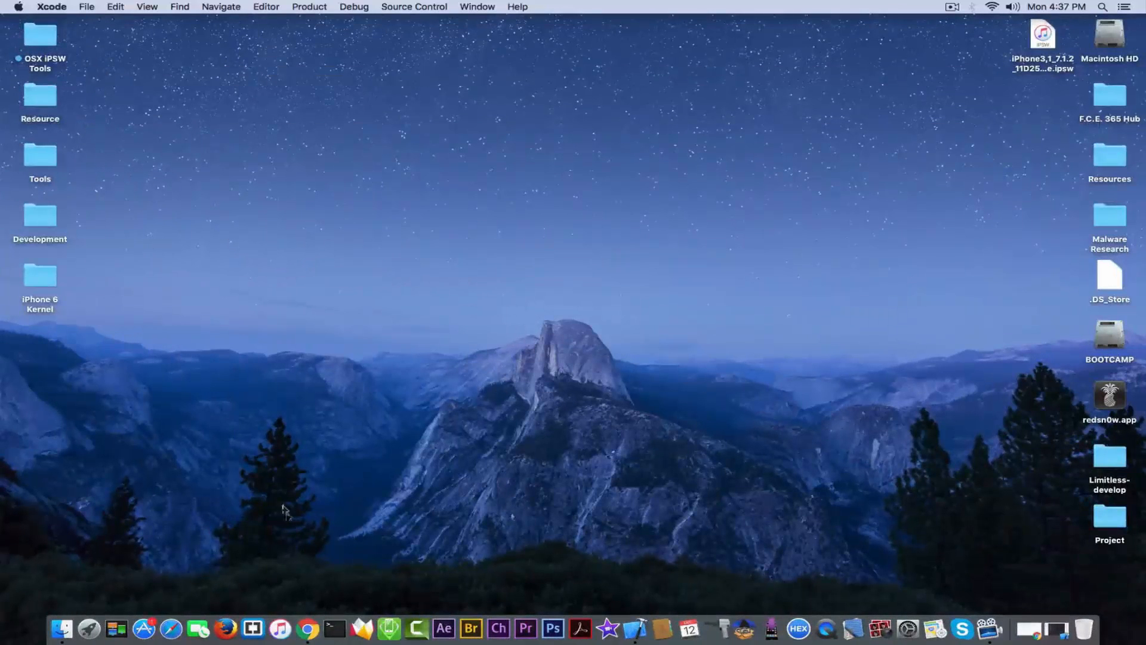
{"action": "mouse_move", "coordinate": [308, 627]}
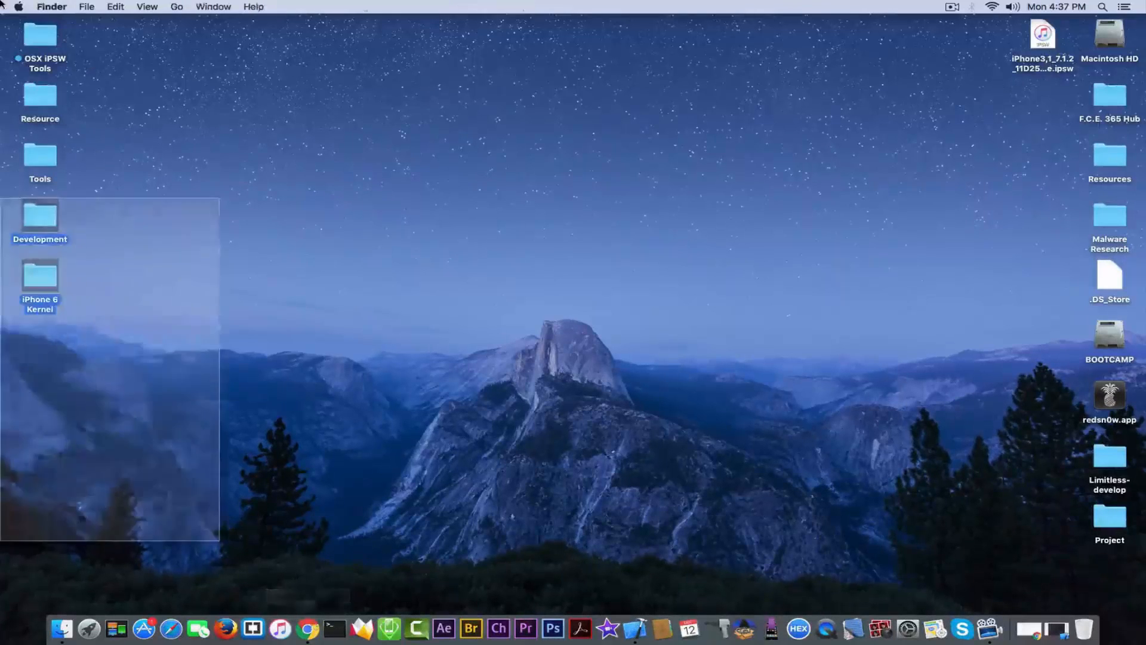
{"action": "left_click", "coordinate": [329, 524]}
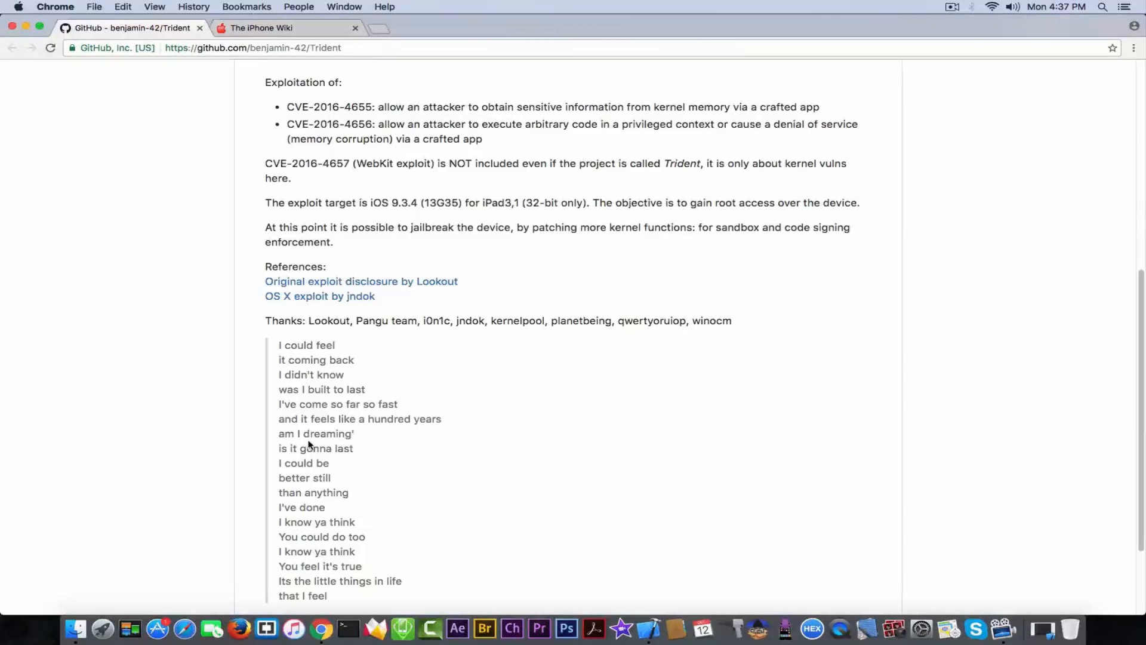
{"action": "mouse_move", "coordinate": [1081, 167]}
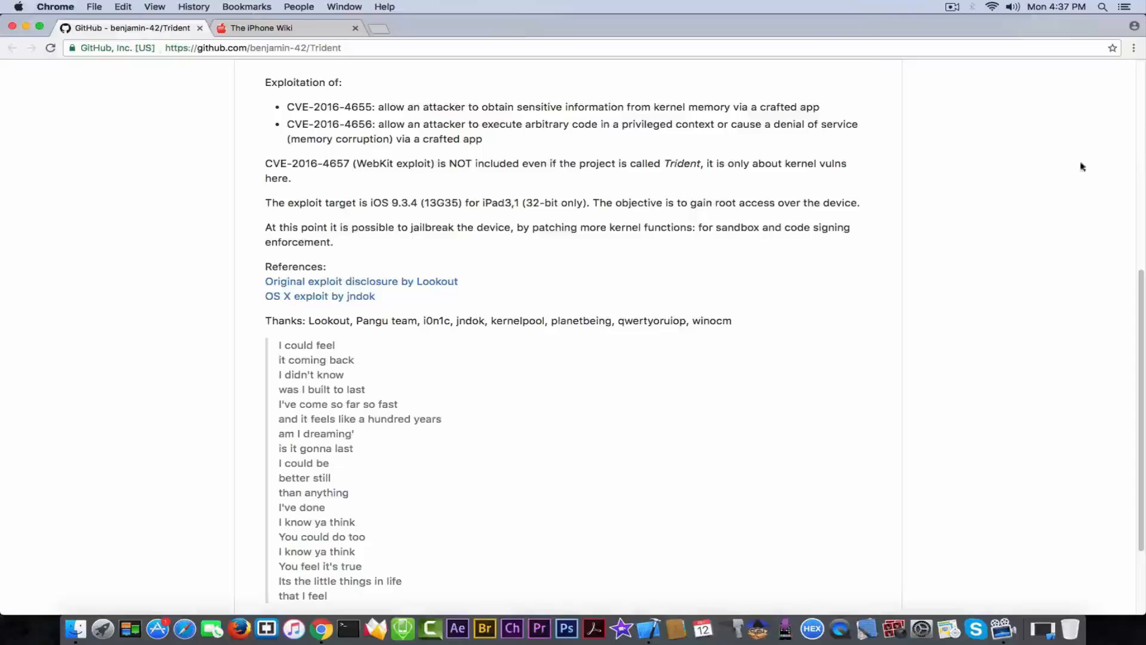
Scroll the Trident README back to the top and switch to The iPhone Wiki tab
{"action": "scroll", "scroll_direction": "up", "scroll_amount": 3}
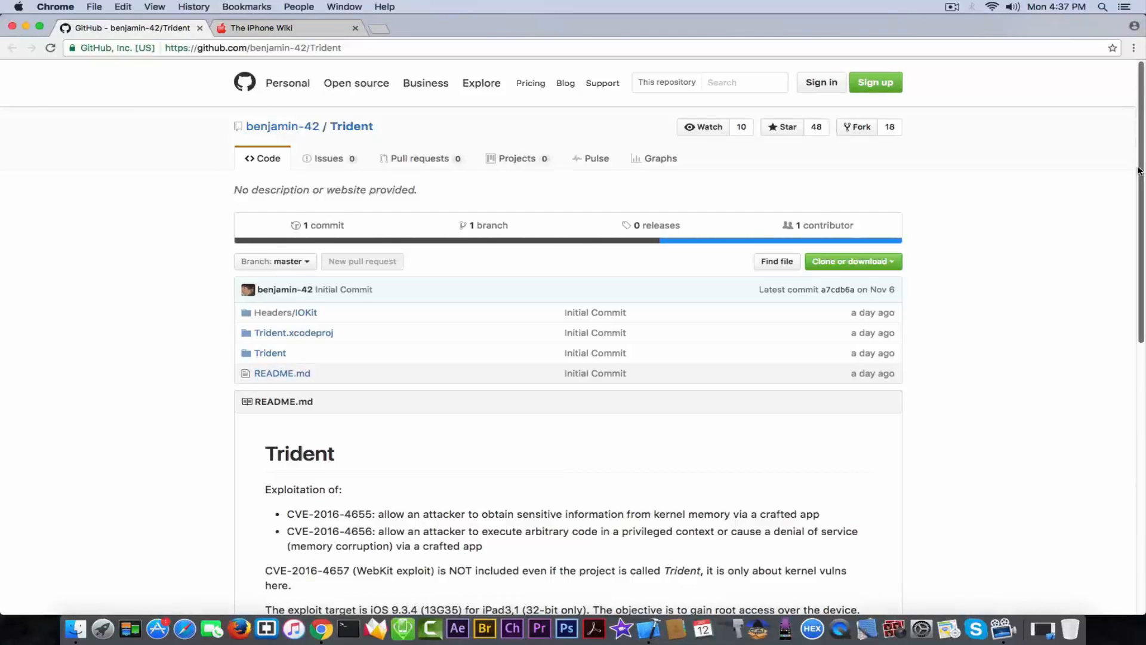
{"action": "left_click", "coordinate": [283, 28]}
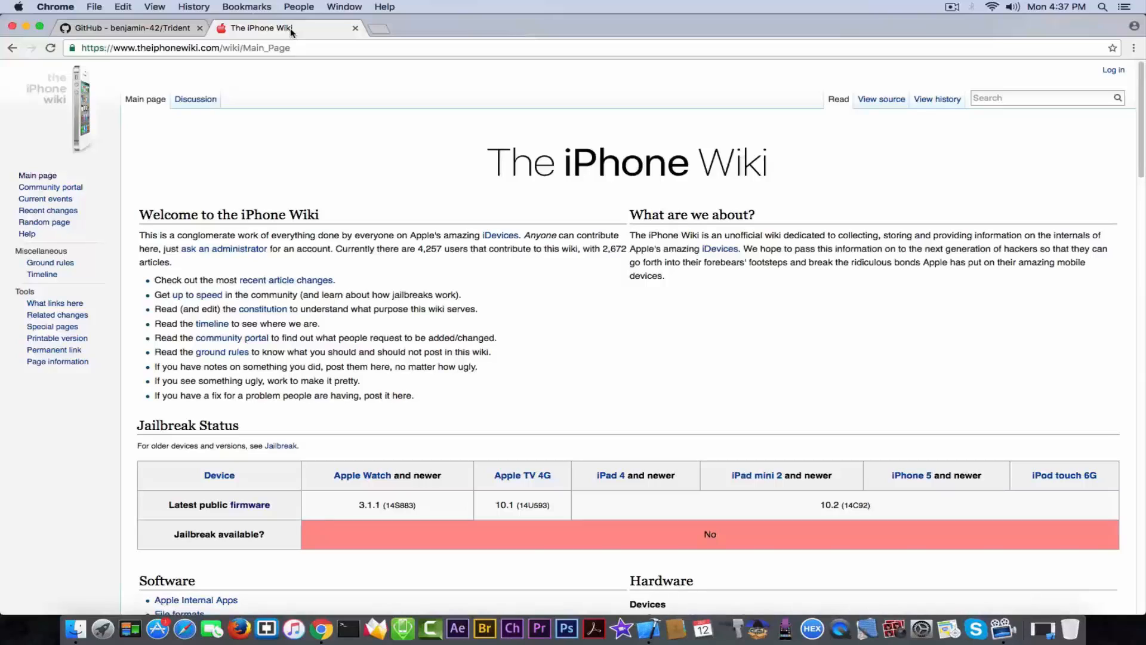
{"action": "mouse_move", "coordinate": [319, 27]}
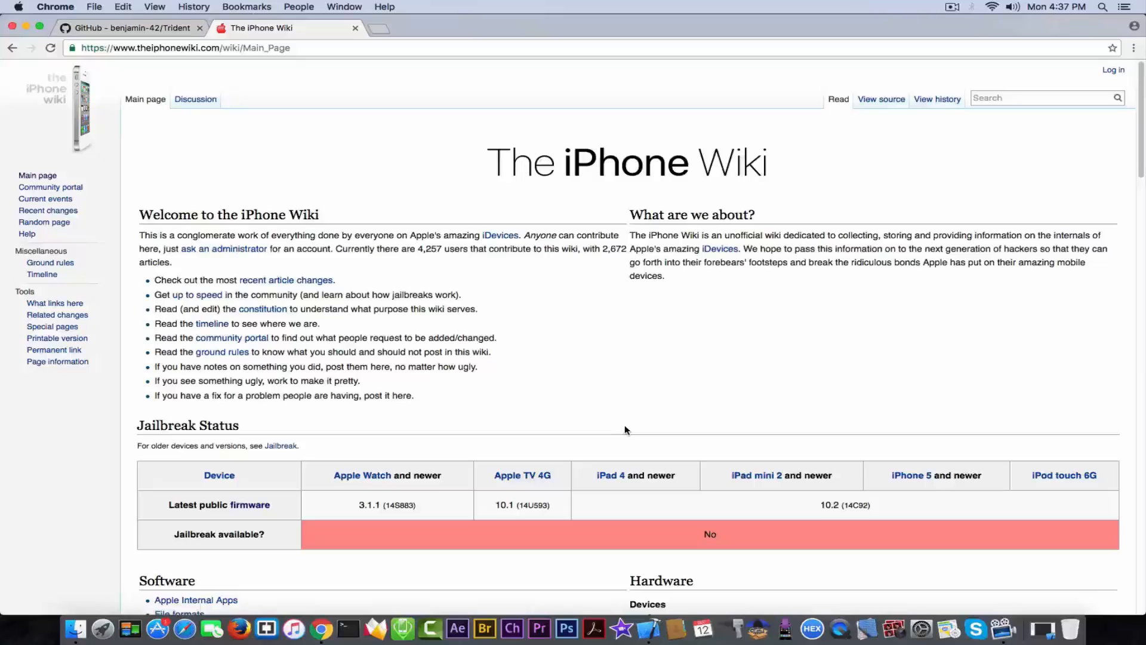
{"action": "mouse_move", "coordinate": [335, 458]}
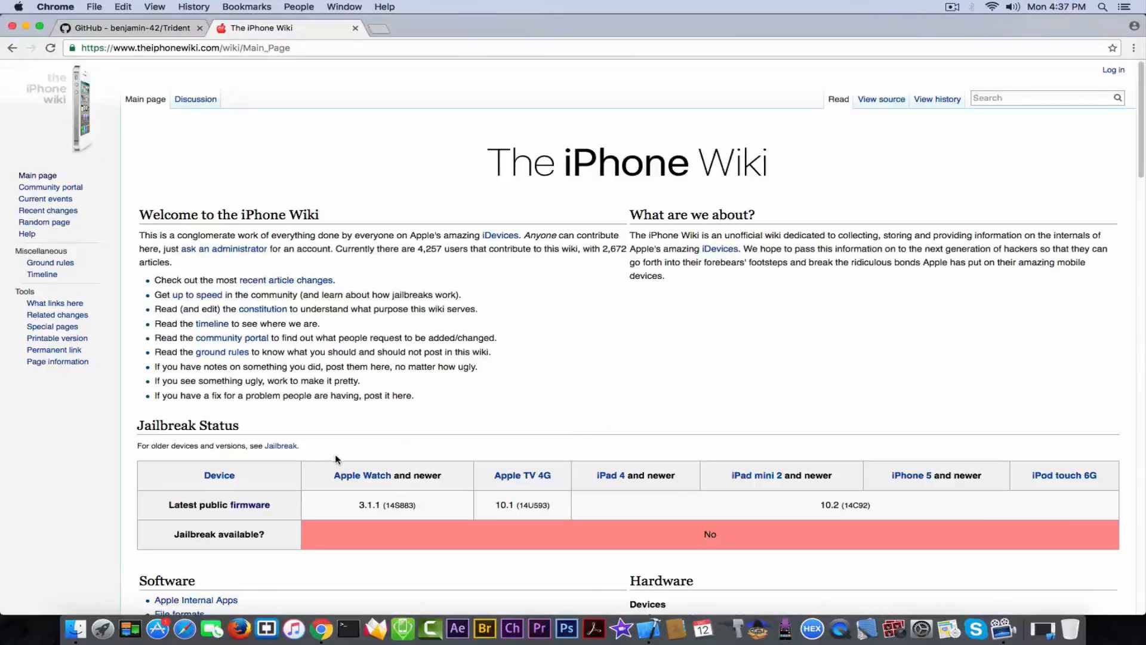
Navigate from the wiki's firmware page via 1.5 iPhone to the 9.x firmware list
{"action": "left_click", "coordinate": [251, 504]}
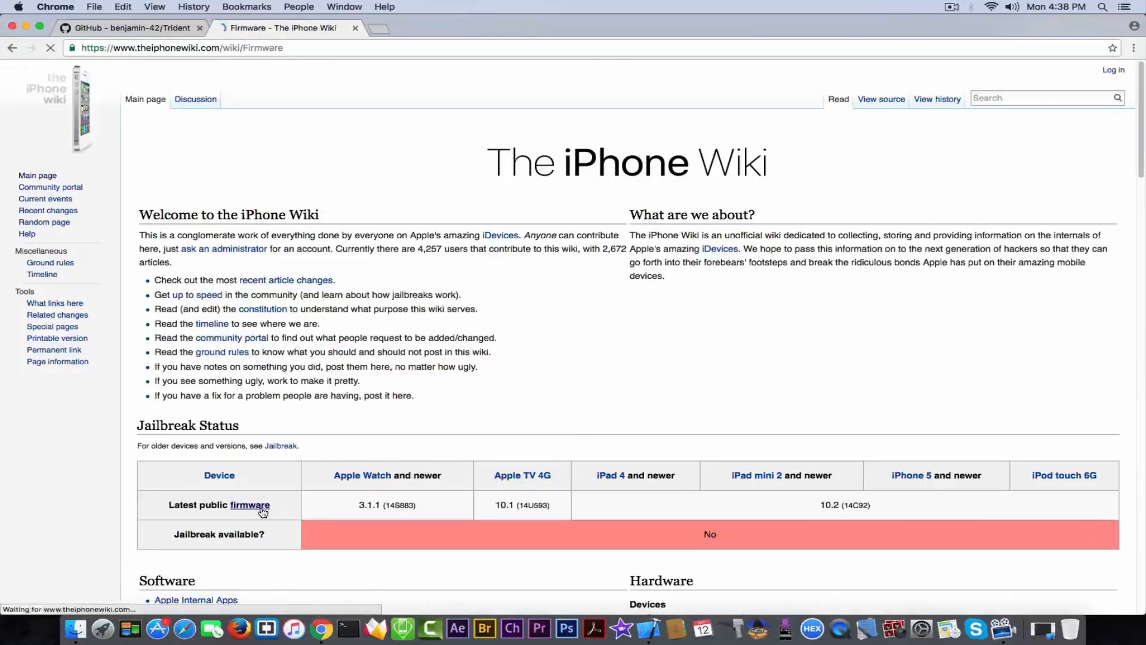
{"action": "left_click", "coordinate": [250, 505]}
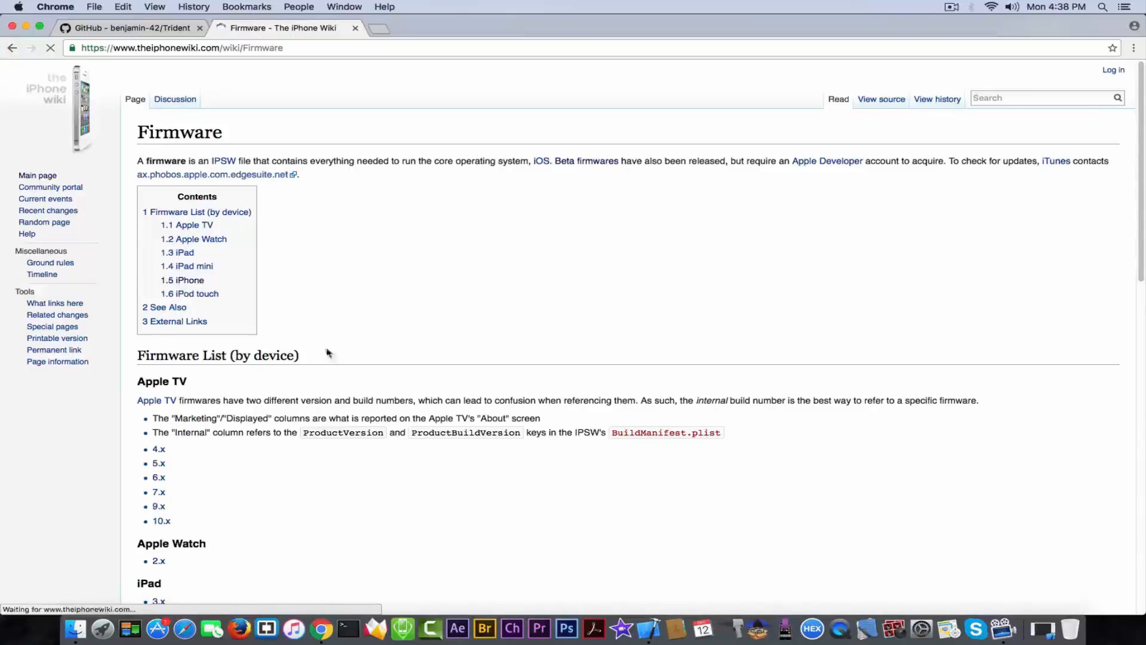
{"action": "mouse_move", "coordinate": [191, 280]}
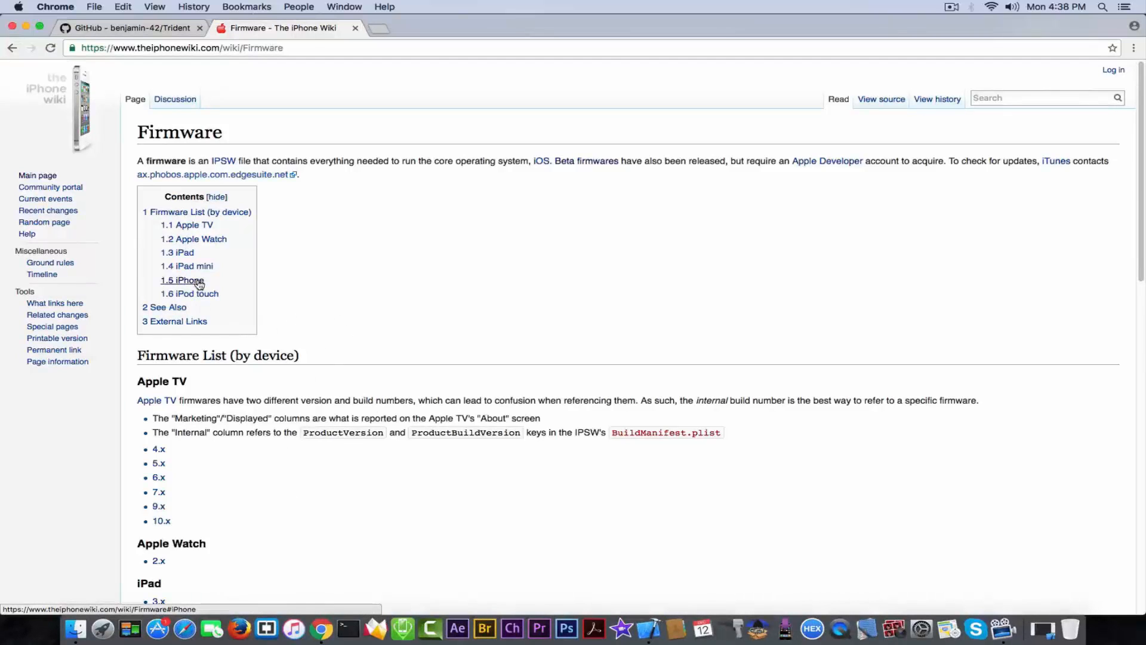
{"action": "left_click", "coordinate": [191, 280]}
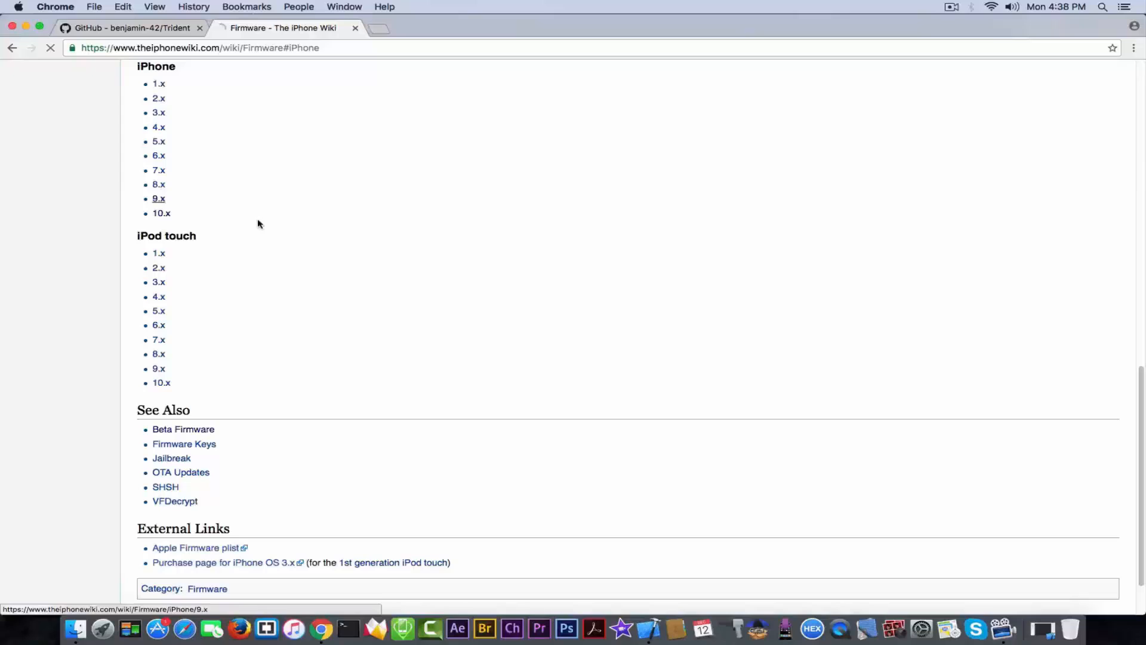
{"action": "left_click", "coordinate": [159, 198]}
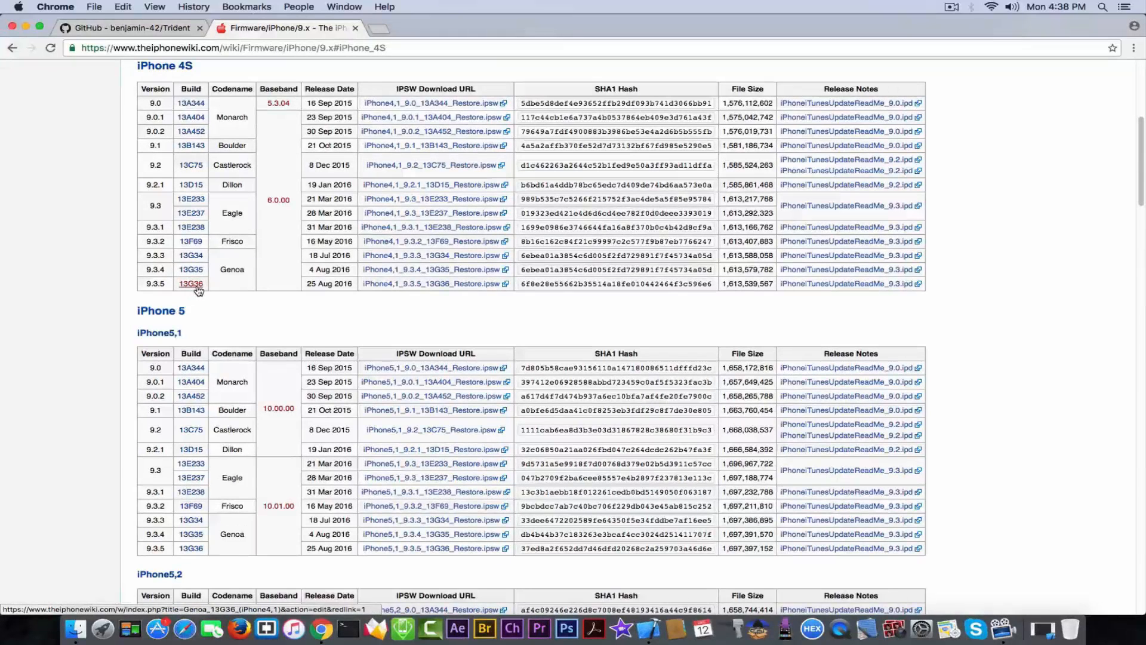
Open the Genoa 13G35 iPhone4,1 keys page and scroll through its firmware keys
{"action": "left_click", "coordinate": [189, 269]}
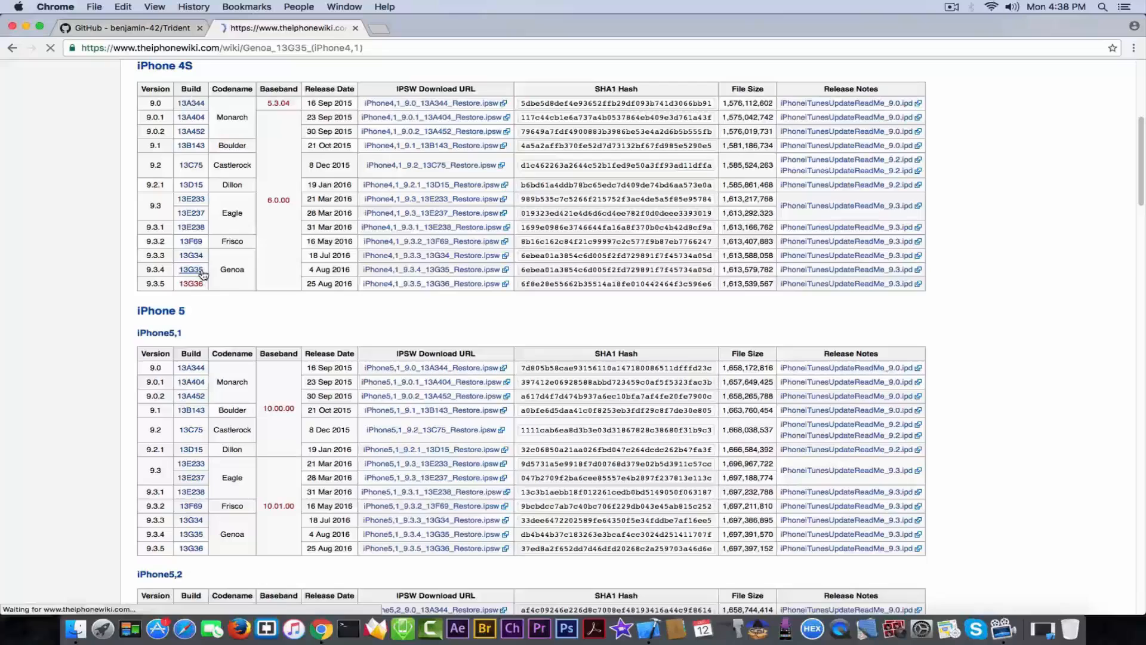
{"action": "left_click", "coordinate": [190, 269]}
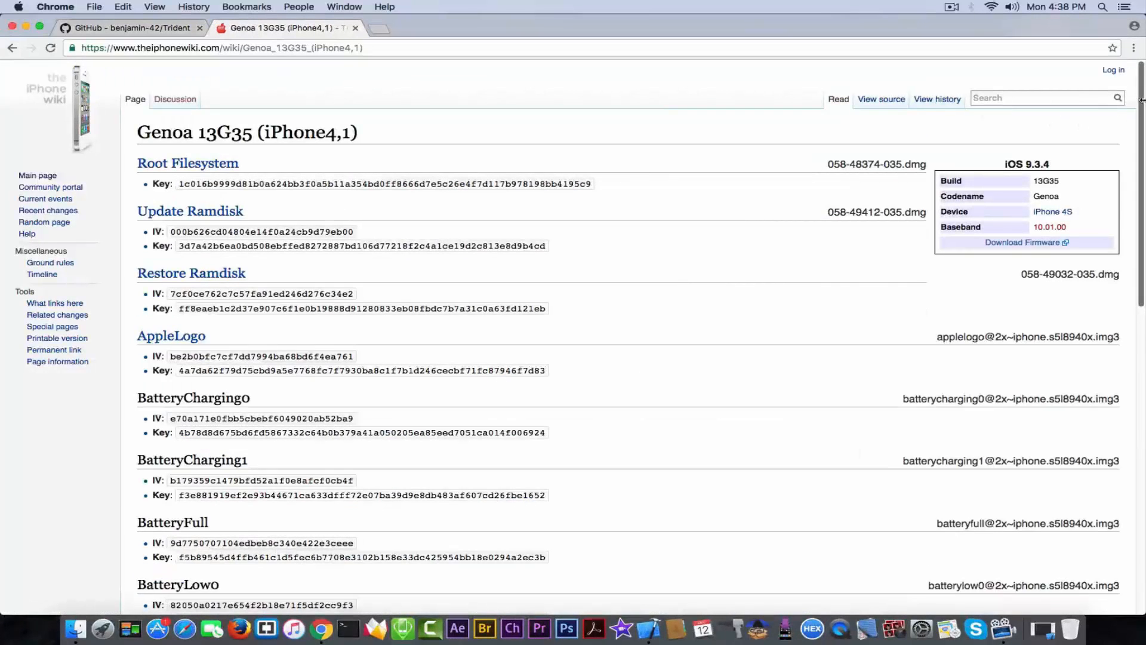
{"action": "scroll", "scroll_direction": "down", "scroll_amount": 3}
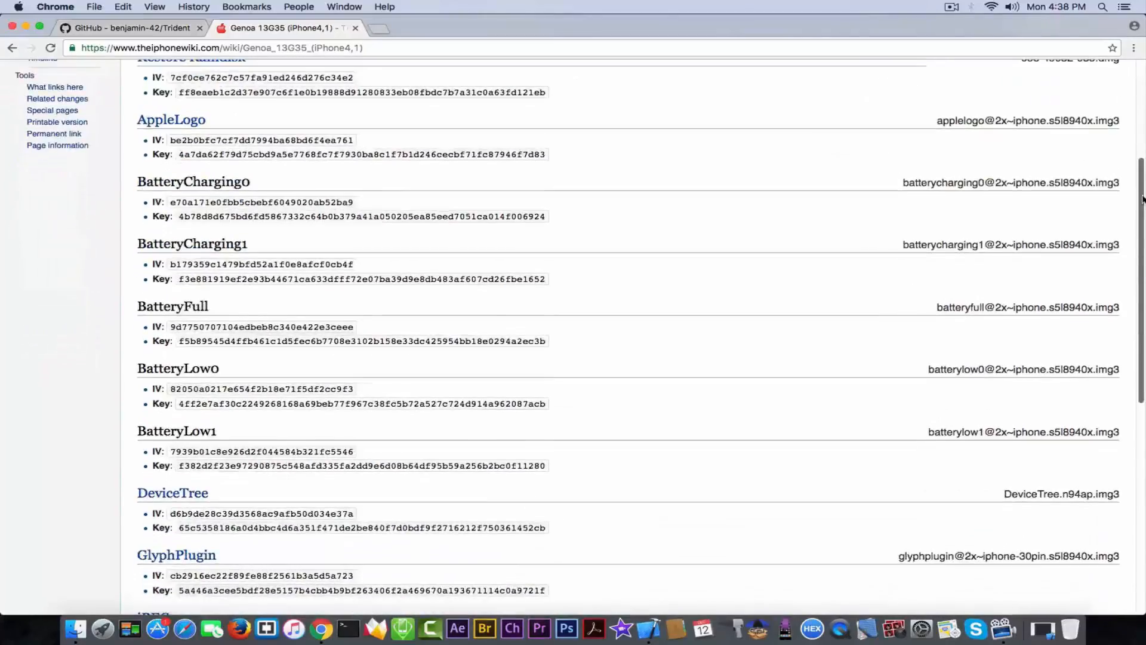
{"action": "scroll", "scroll_direction": "down", "scroll_amount": 3}
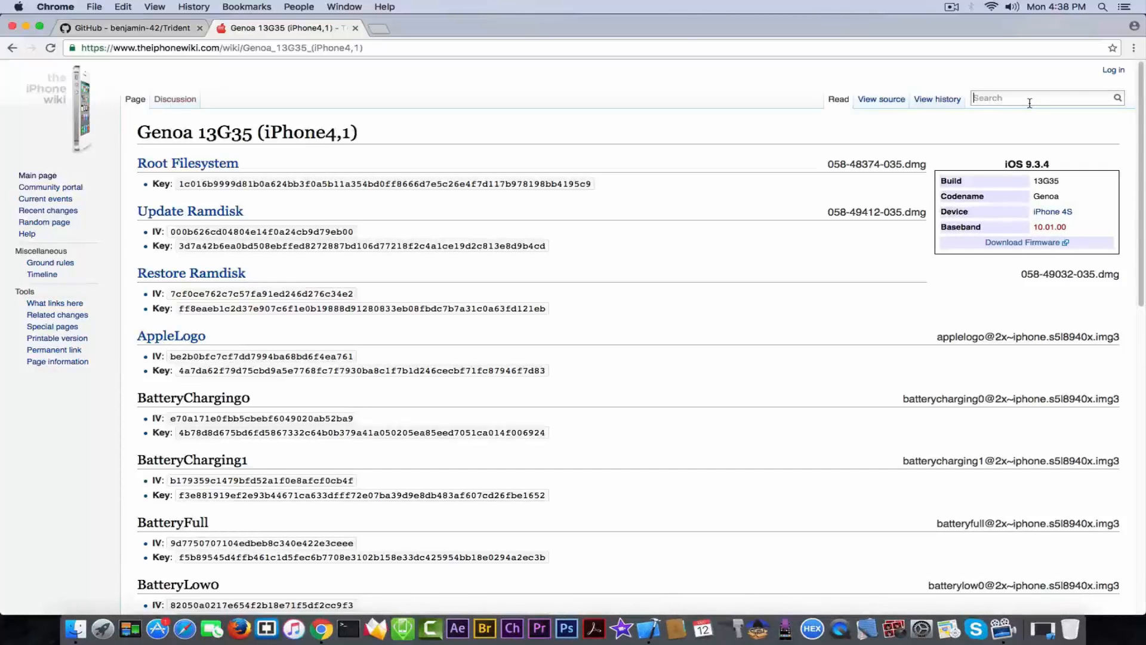
Enter 'Firmware' in The iPhone Wiki search field
{"action": "type", "text": "Firmware"}
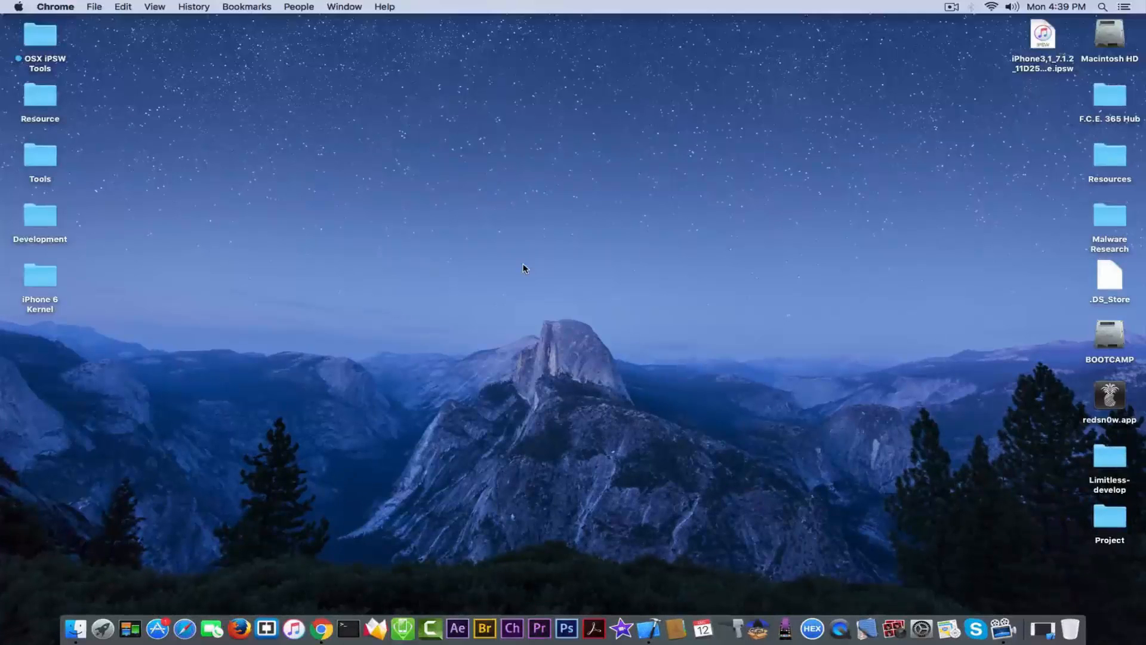
{"action": "mouse_move", "coordinate": [540, 260]}
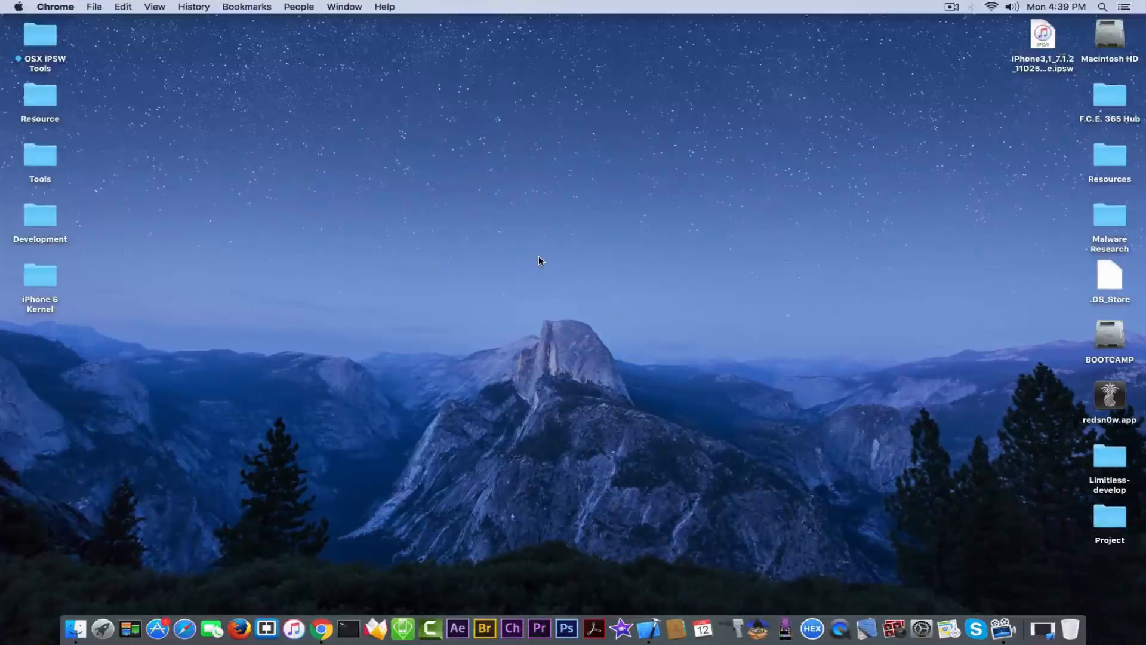